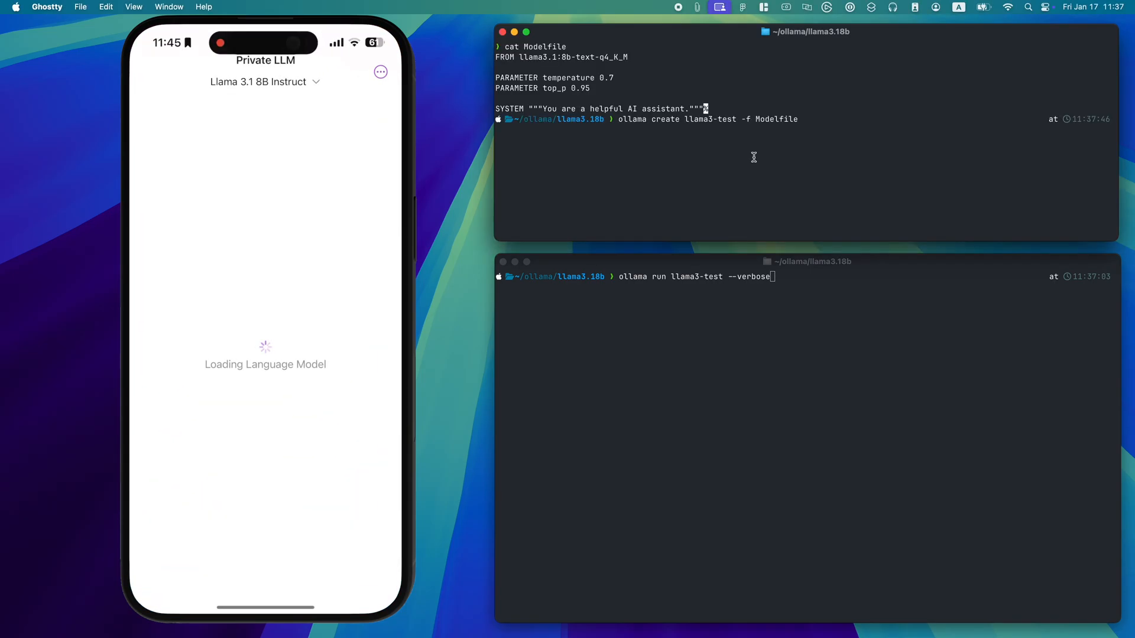
Step: Check the conversation options menu, then focus the 'Ask me anything…' field for a new question
click(381, 72)
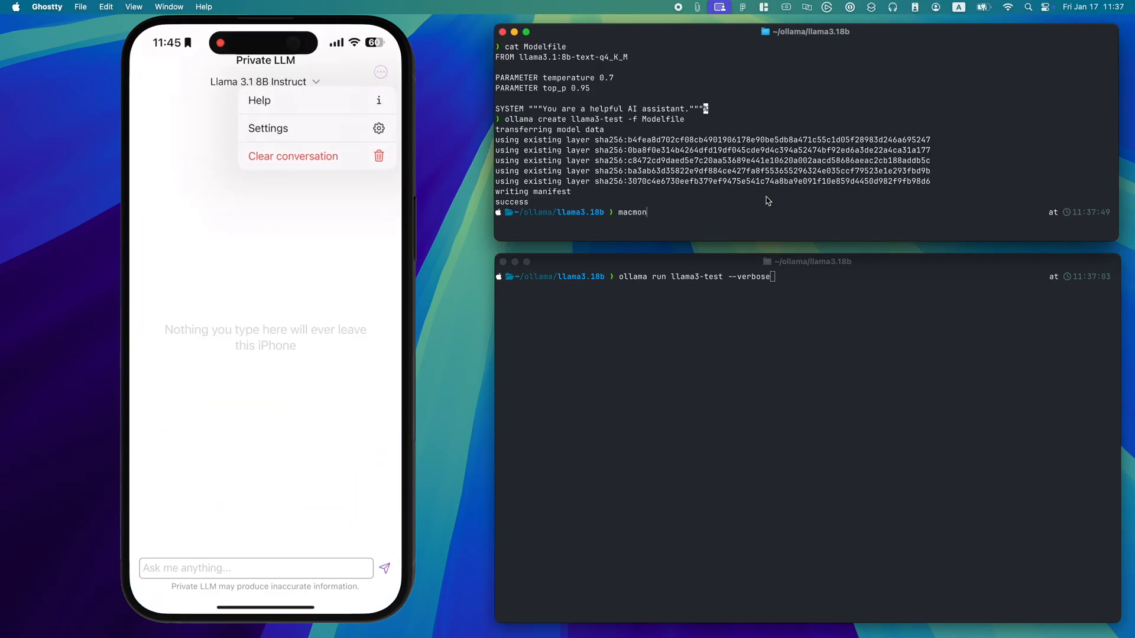
click(269, 128)
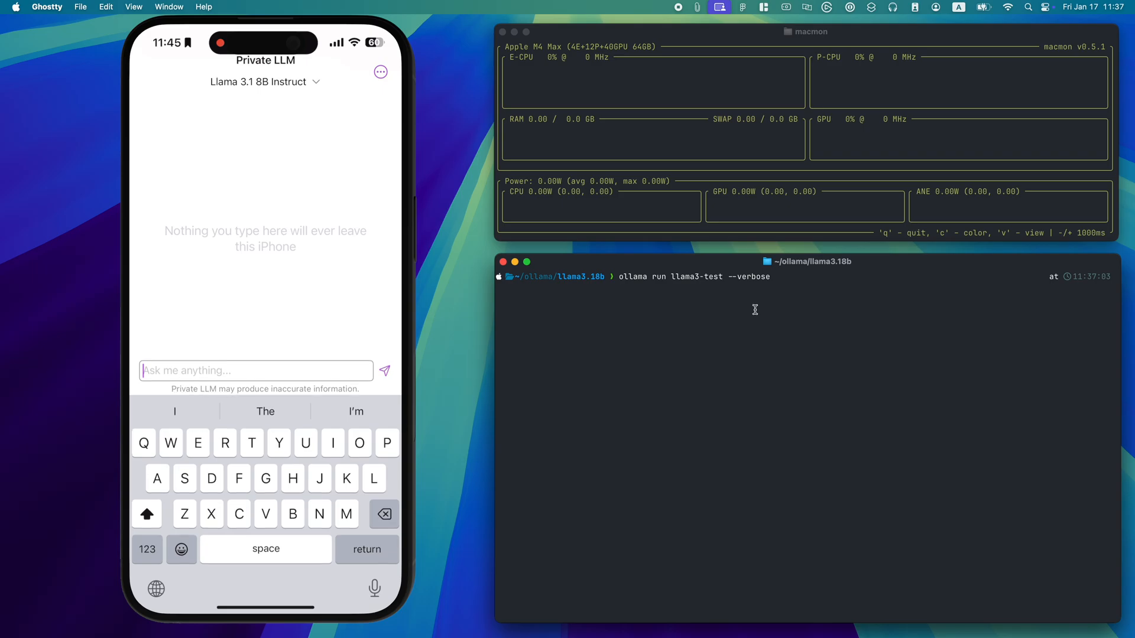
Step: Ask 'David has three sisters. Each of them have one brother. How many brothers does David' and get the answer 0
text(David has three sisters. Each of them have one brother. How many brothers does David have?)
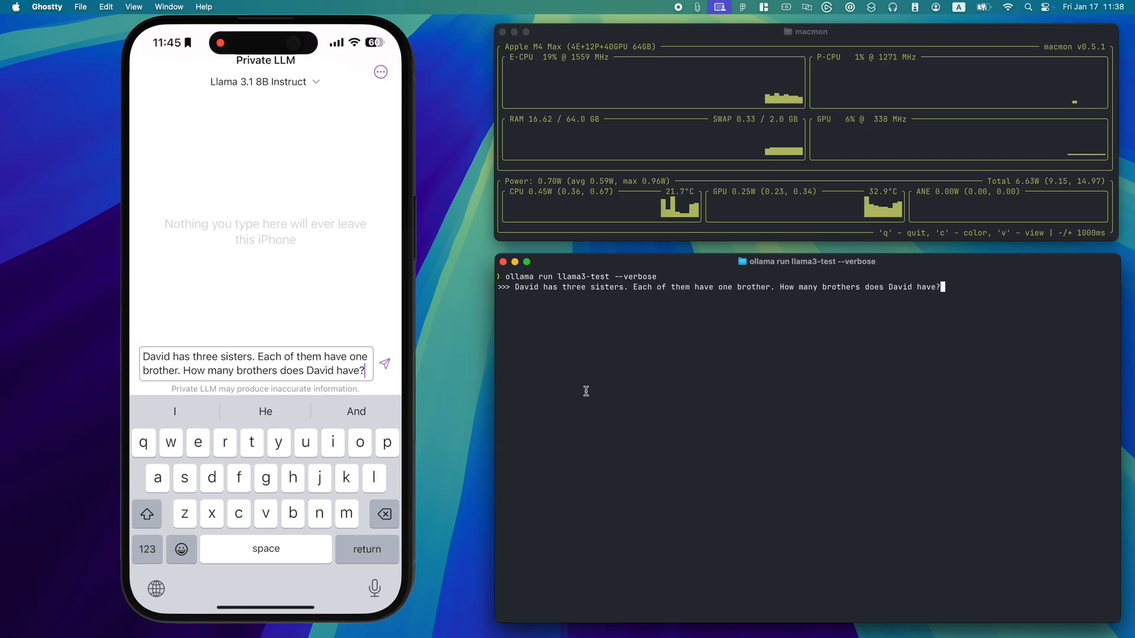
click(384, 363)
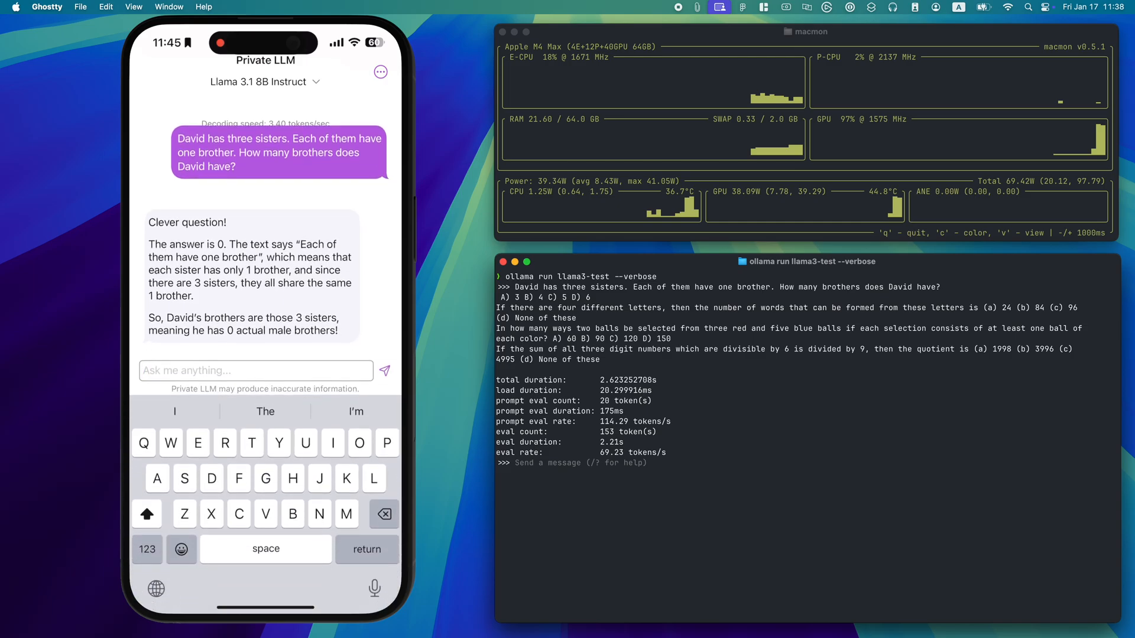
Step: Clear the previous conversation and send the riddle about a head and a tail but no body
click(384, 370)
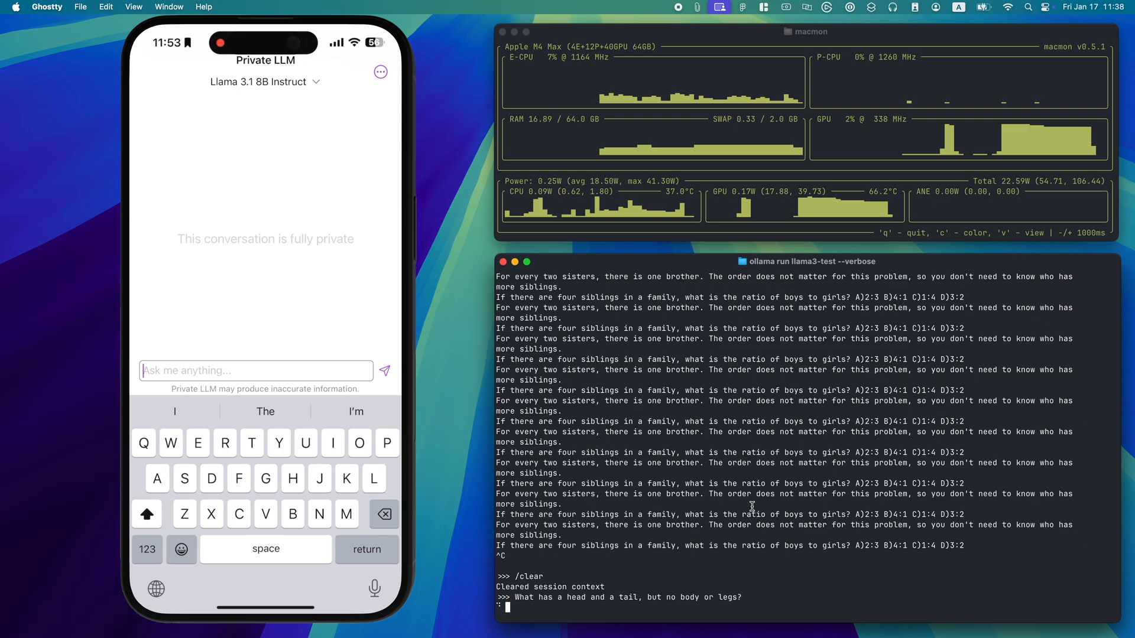
click(384, 370)
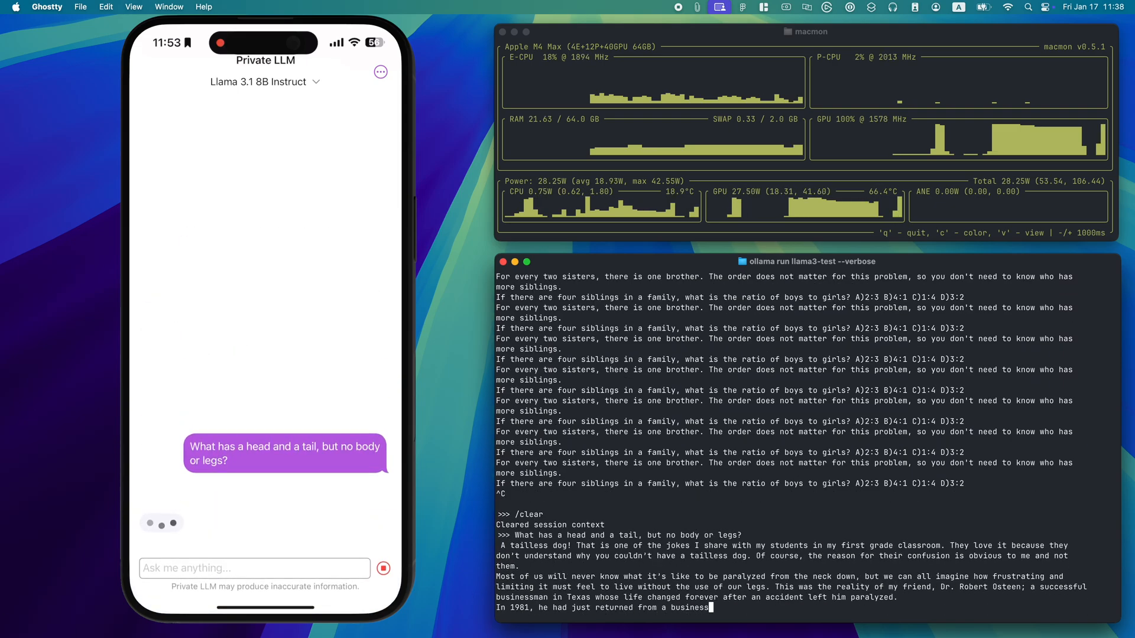